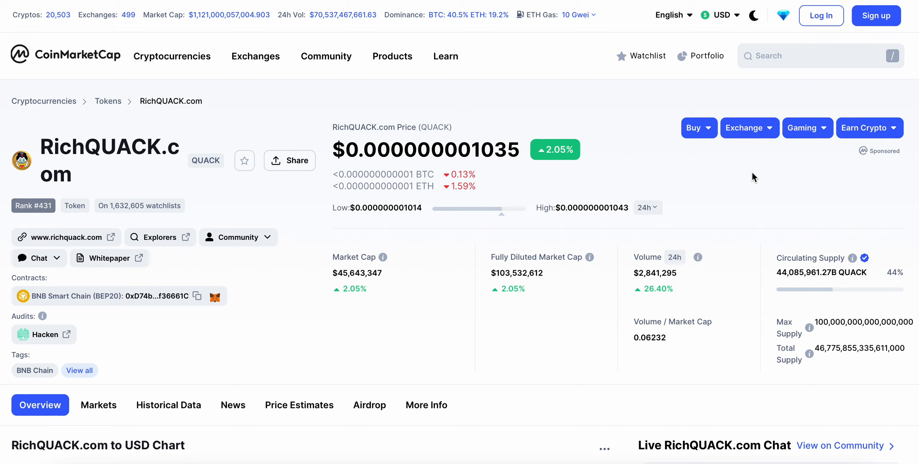
mouse_move(592, 160)
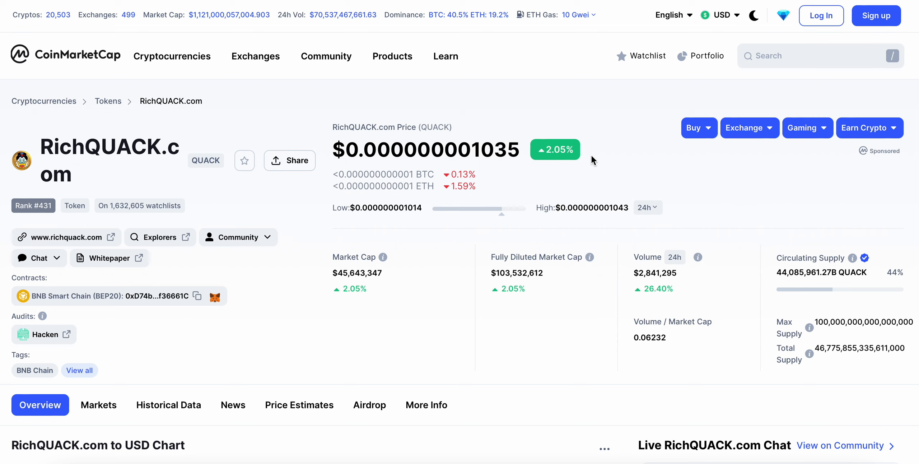
mouse_move(644, 291)
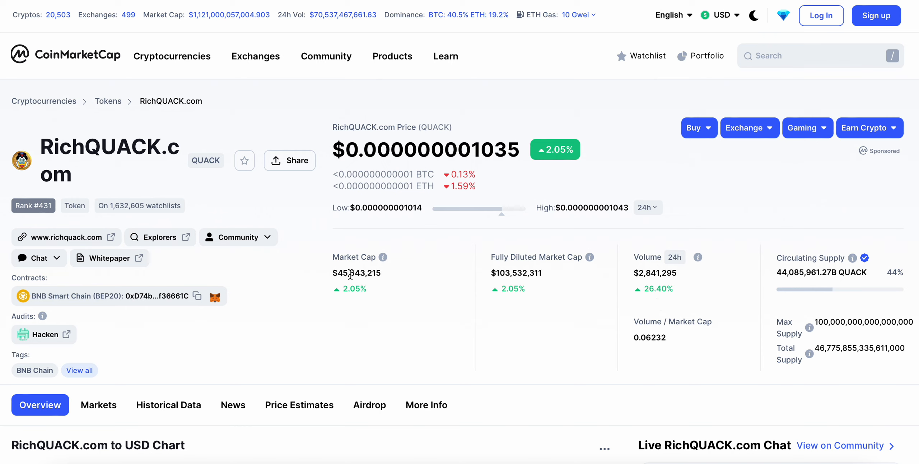
- Scroll the RichQUACK.com BscScan token page to review supply, 125,828 holders and 442,134 transfers
scroll("down", 3)
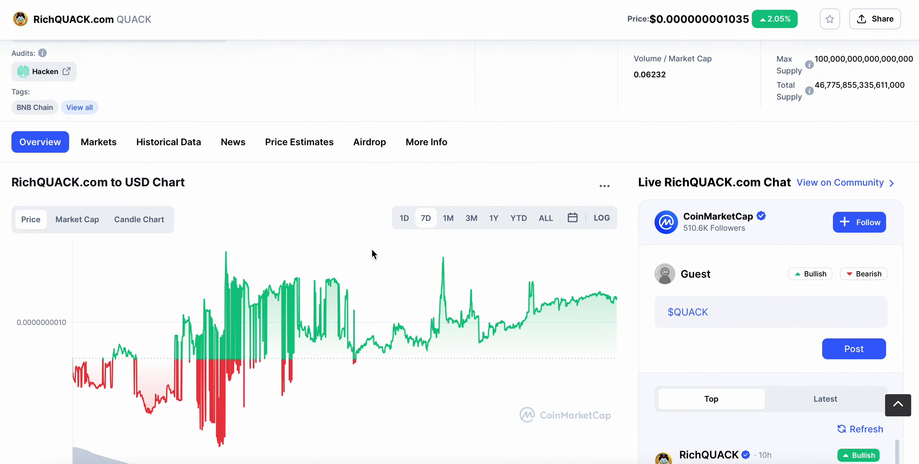
mouse_move(282, 319)
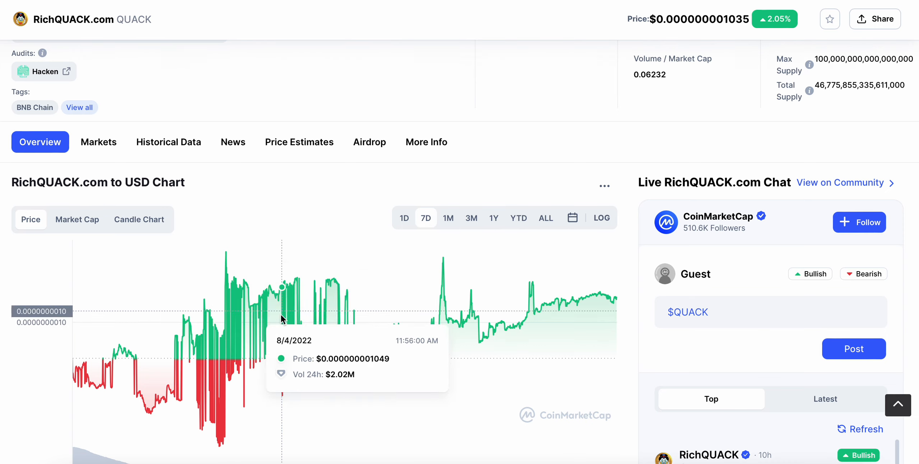
mouse_move(370, 336)
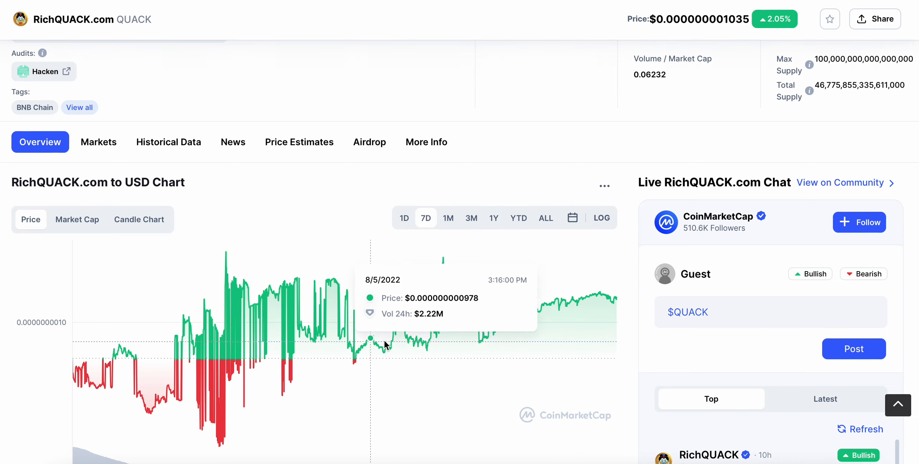
mouse_move(608, 276)
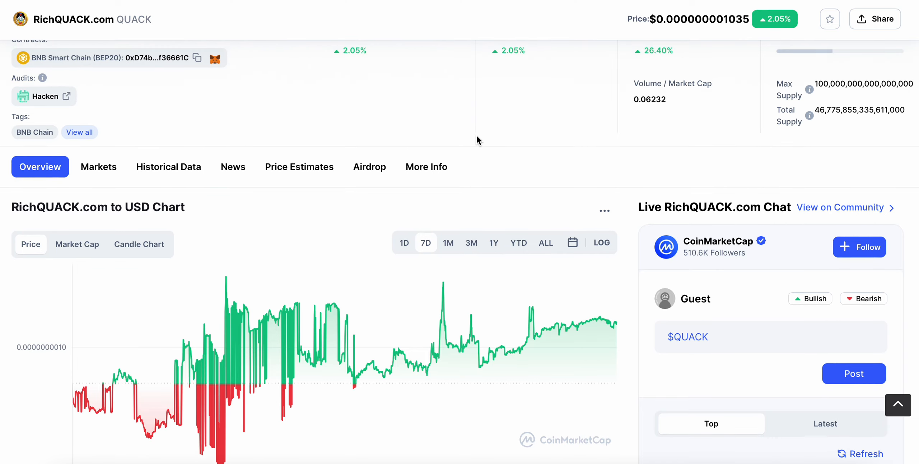
scroll("down", 3)
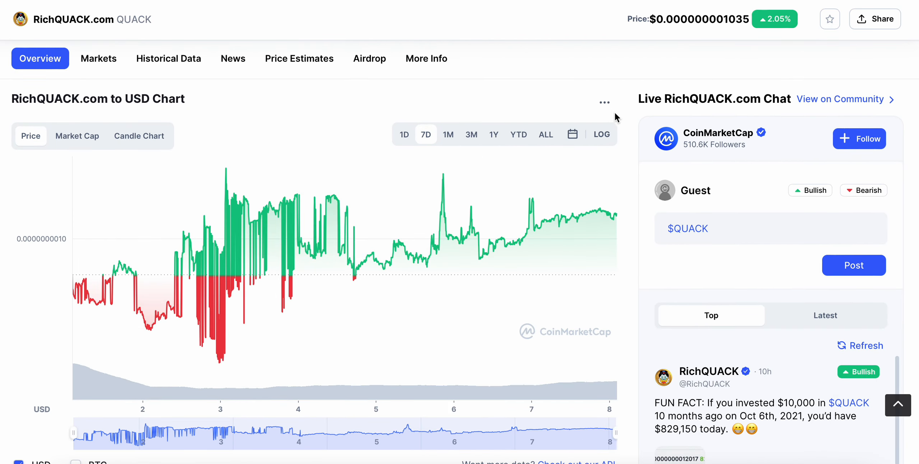
scroll("up", 3)
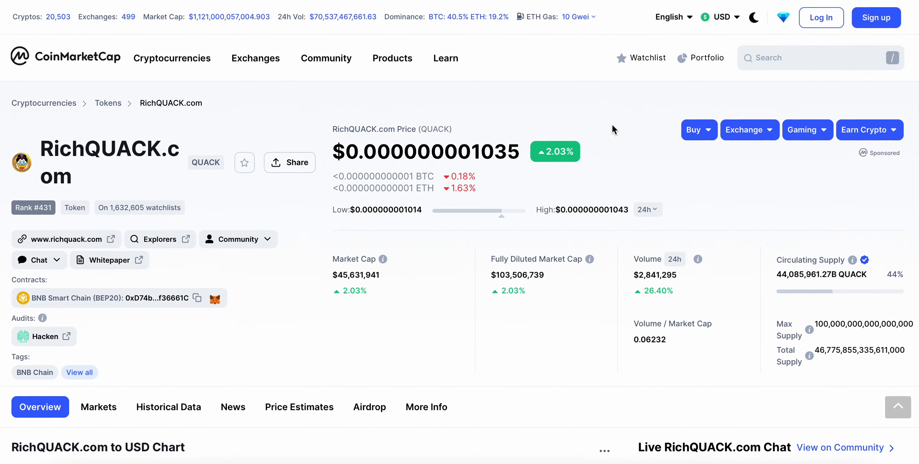
scroll("up", 3)
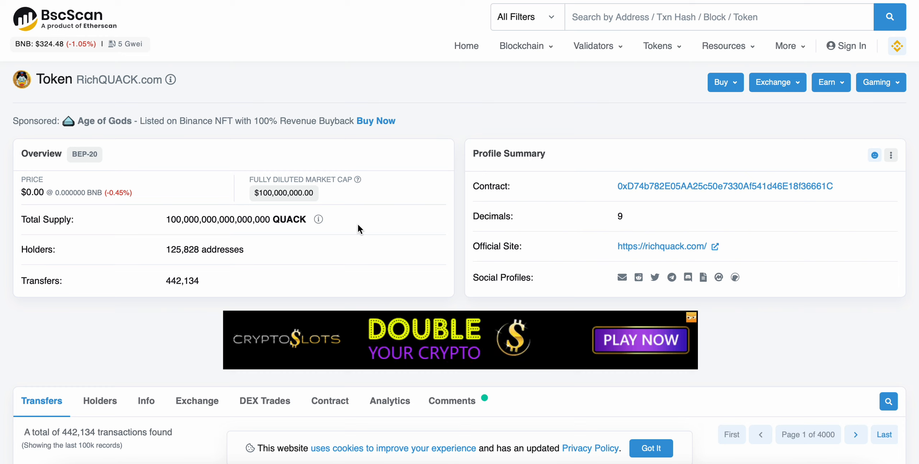
mouse_move(391, 218)
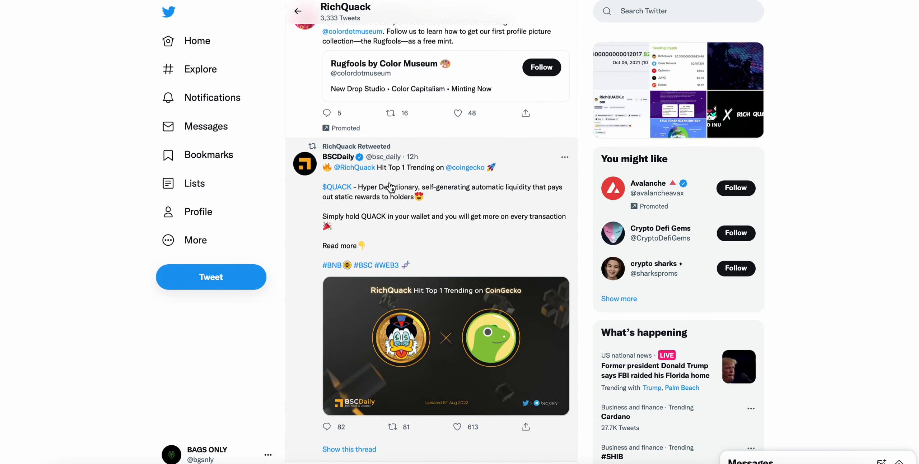
- Browse RichQuack's timeline, closing the enlarged CoinGecko trending image, then view the giveaway tweets
scroll("down", 3)
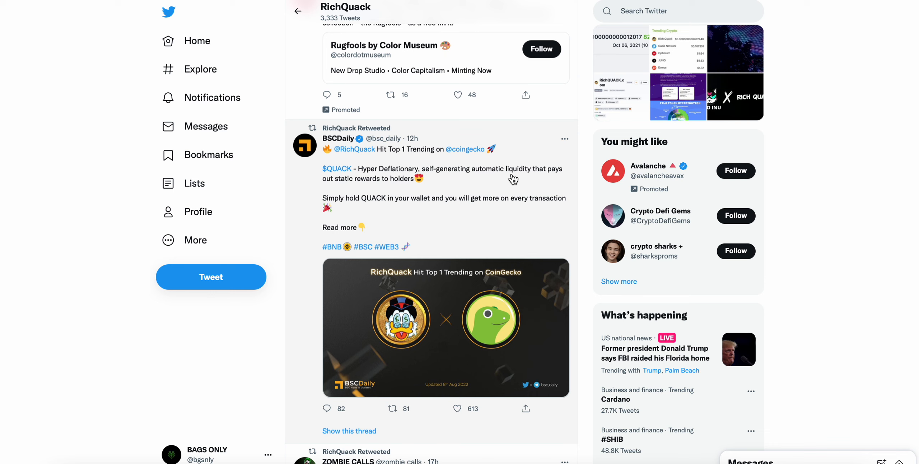
mouse_move(475, 299)
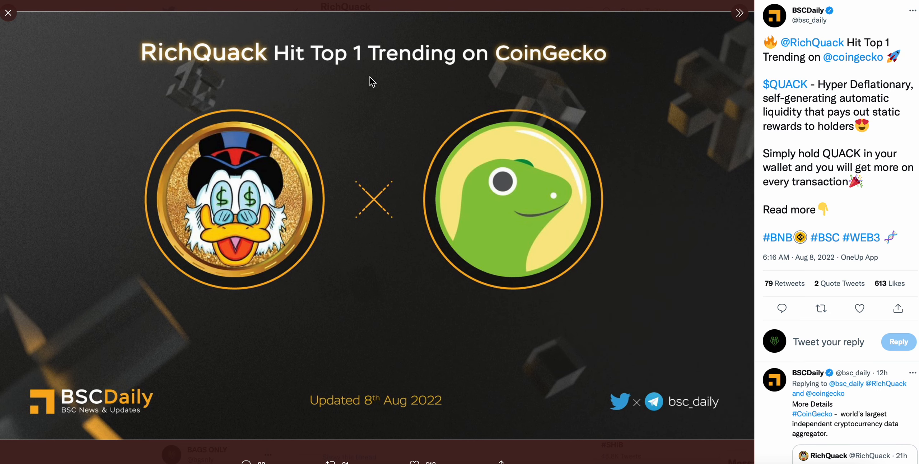
left_click(8, 12)
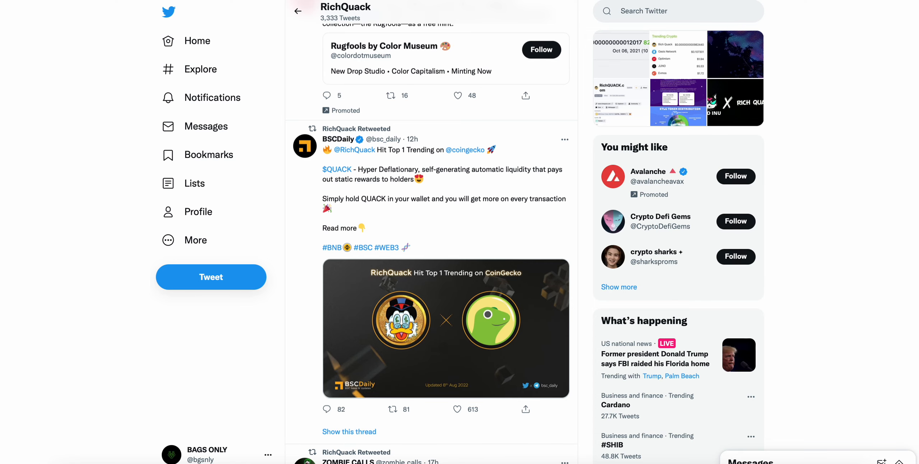
scroll("down", 3)
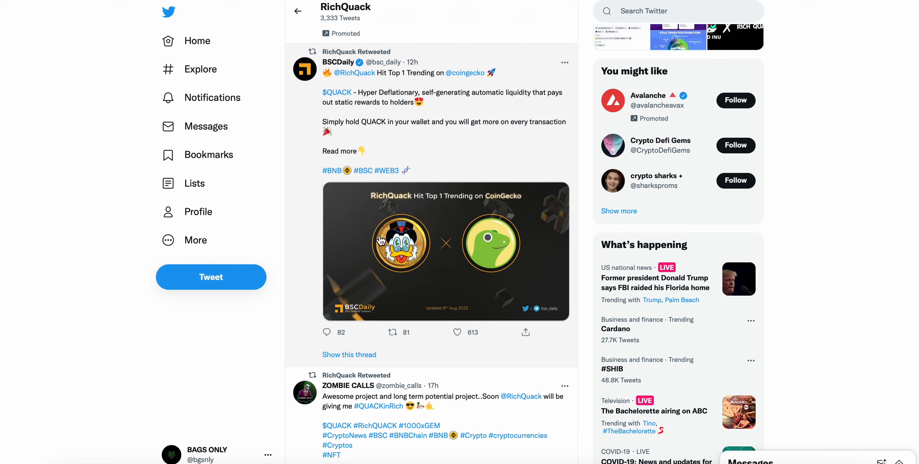
scroll("up", 3)
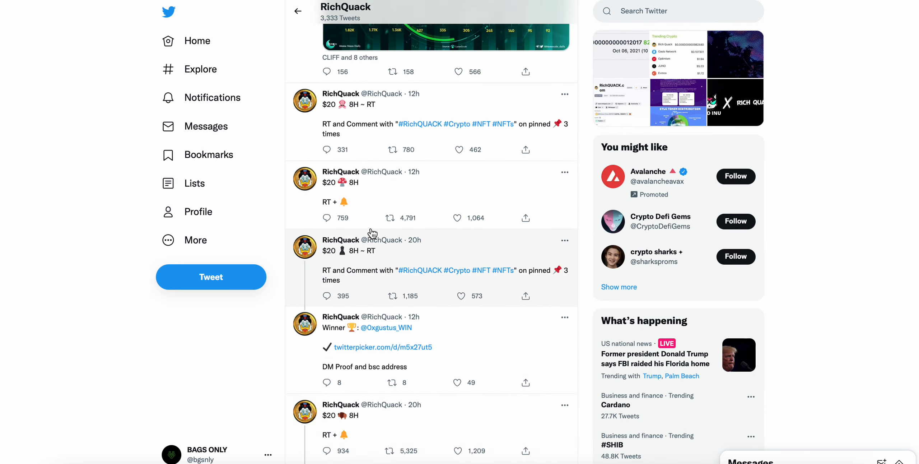
scroll("up", 3)
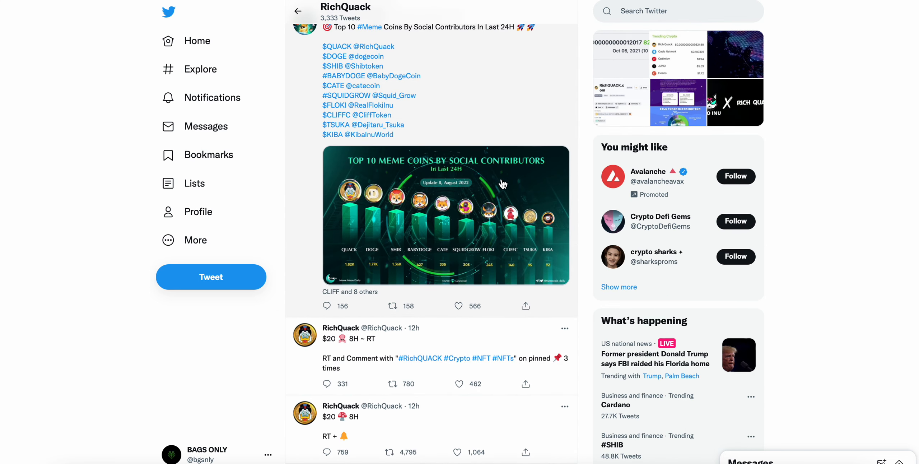
left_click(446, 214)
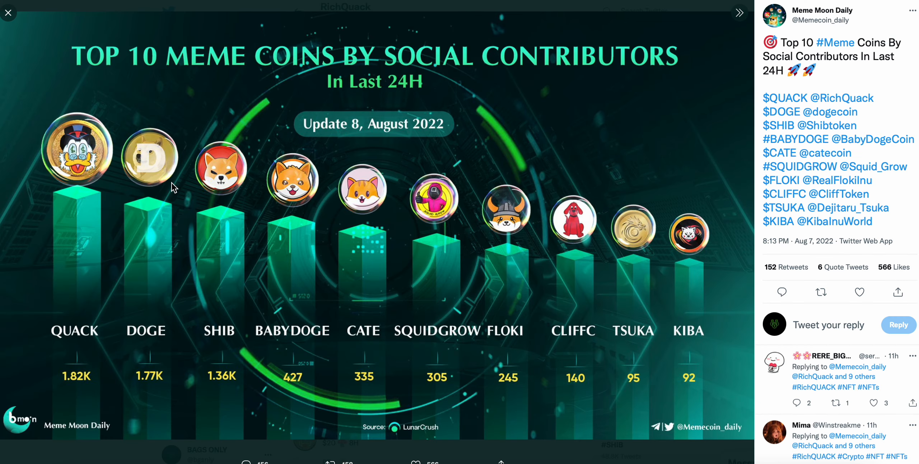
mouse_move(103, 199)
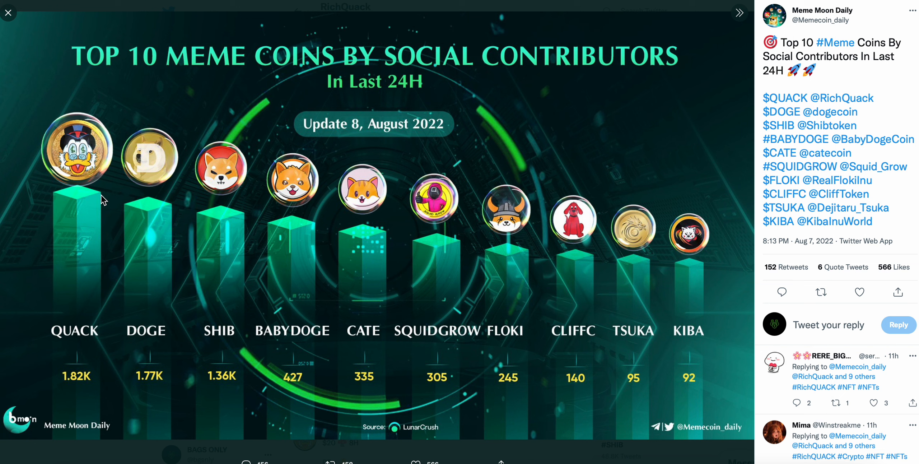
mouse_move(103, 272)
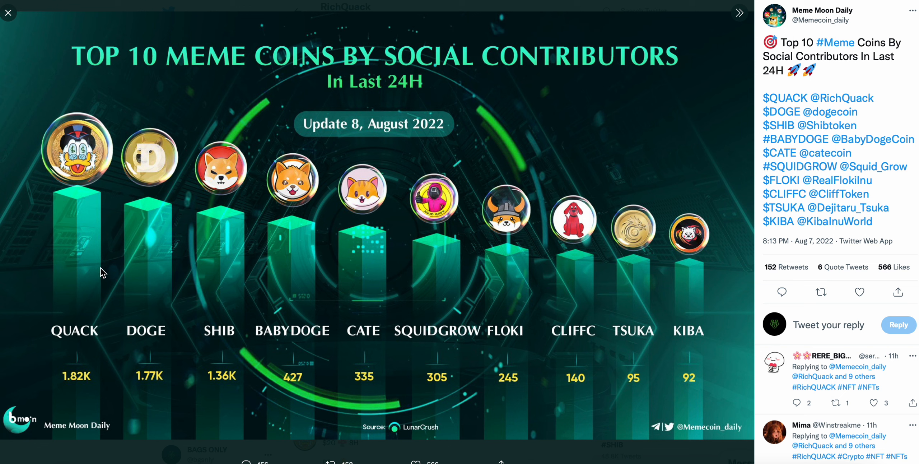
mouse_move(87, 373)
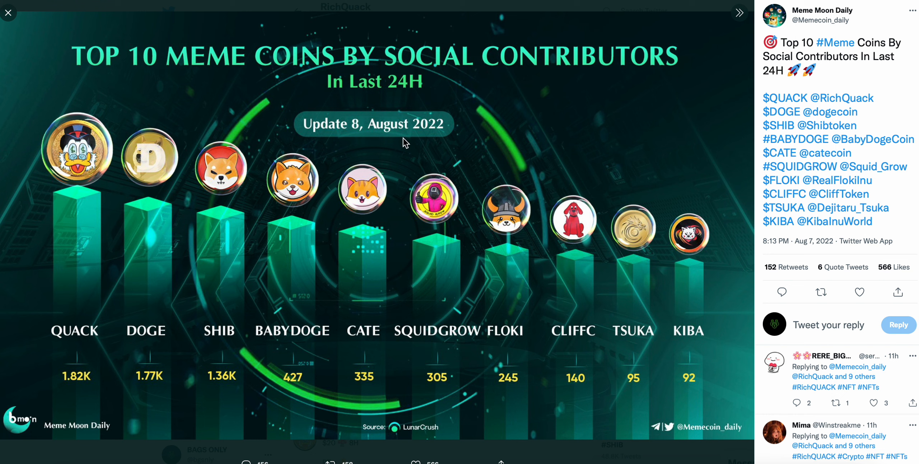
mouse_move(649, 232)
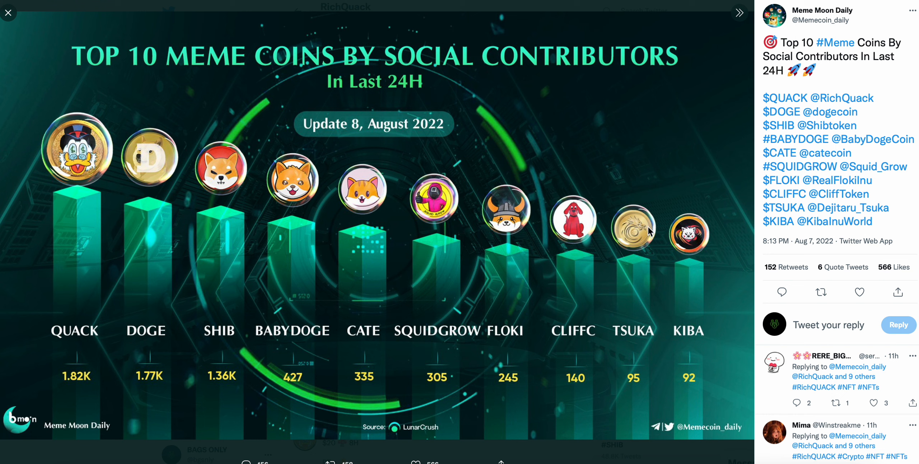
mouse_move(664, 232)
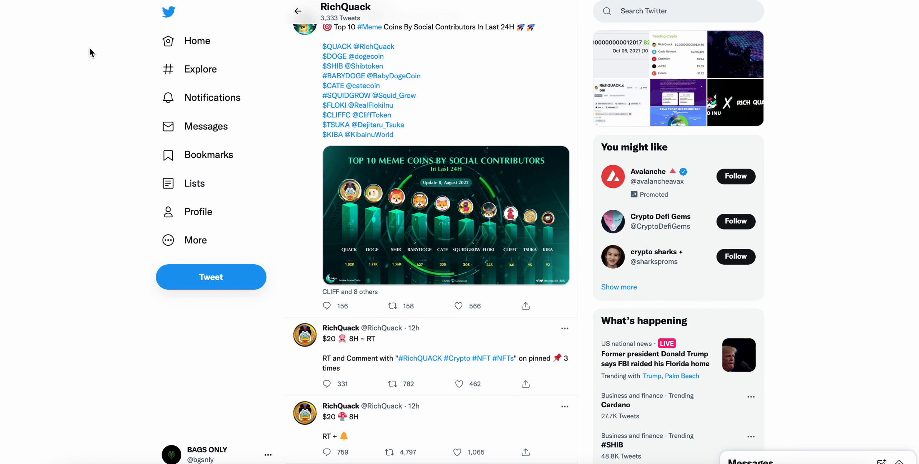
mouse_move(352, 78)
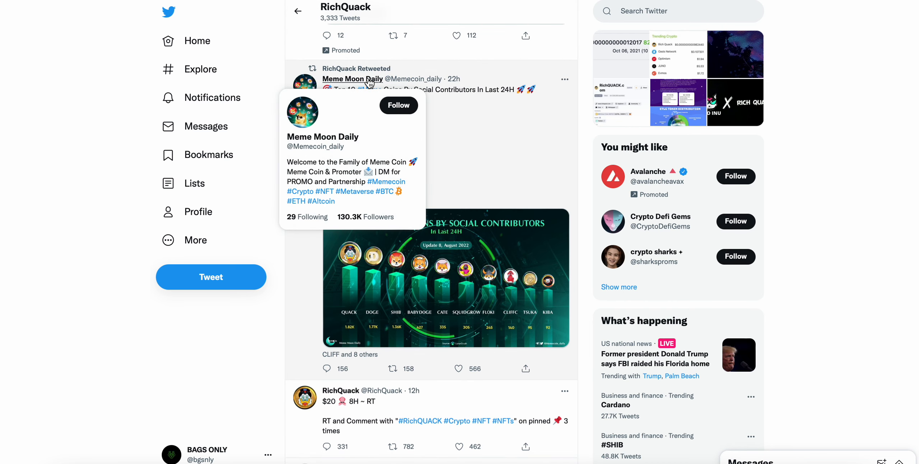
scroll("up", 3)
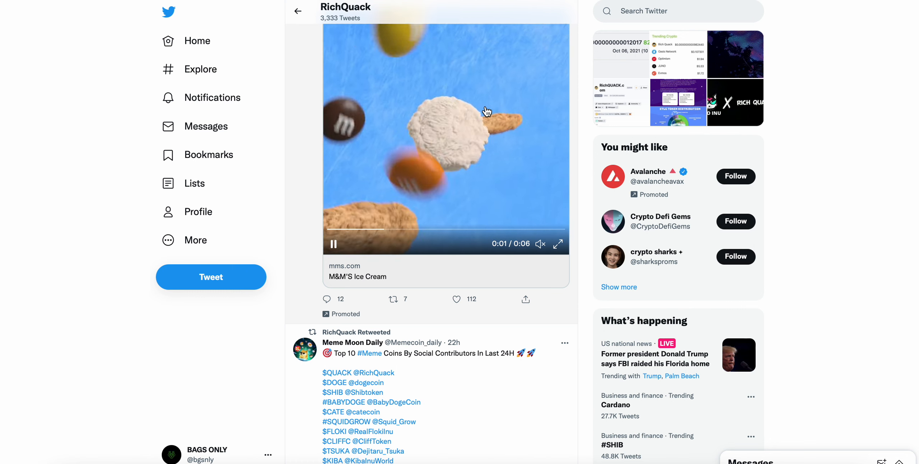
scroll("down", 3)
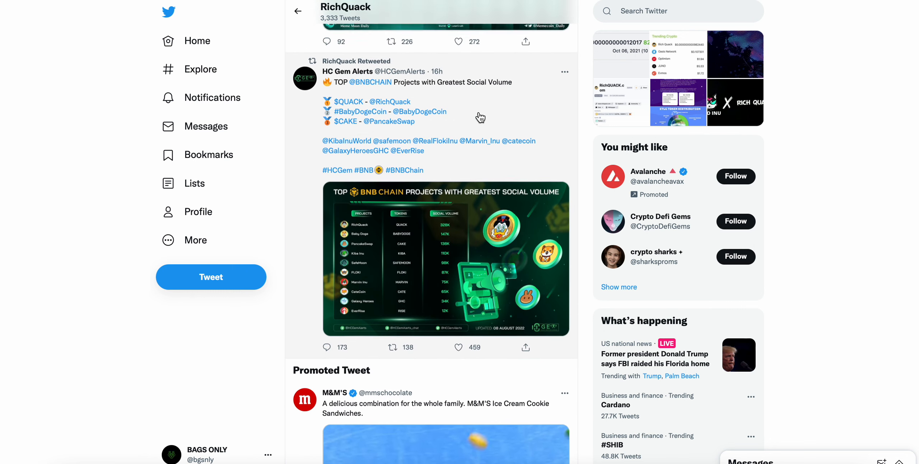
left_click(446, 258)
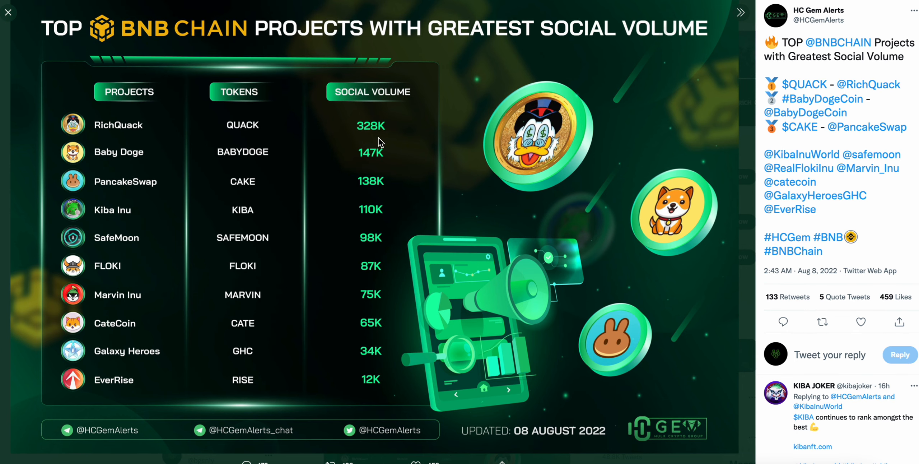
mouse_move(32, 35)
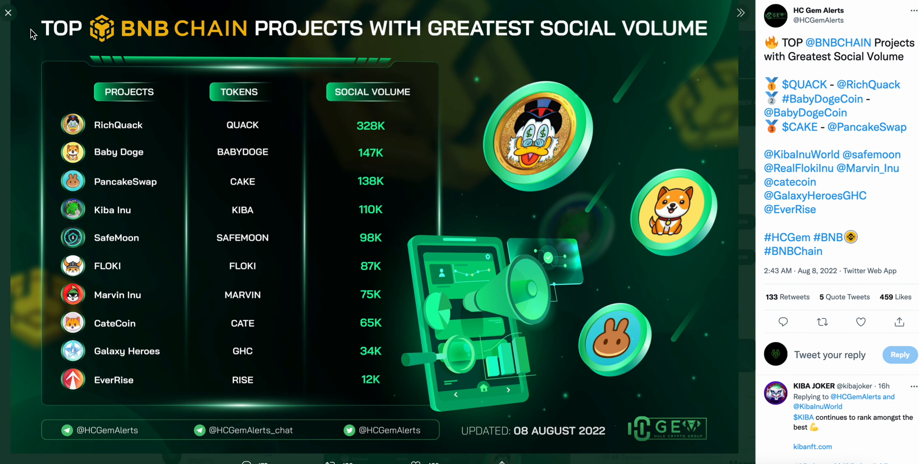
left_click(9, 12)
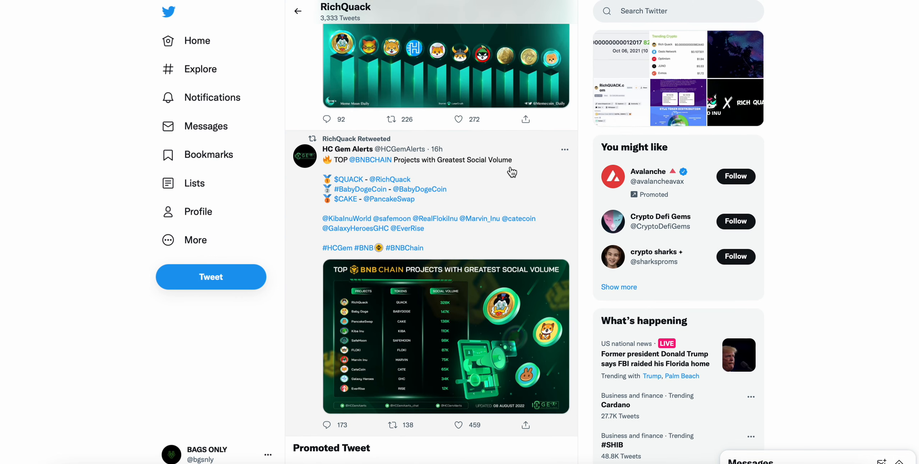
mouse_move(514, 154)
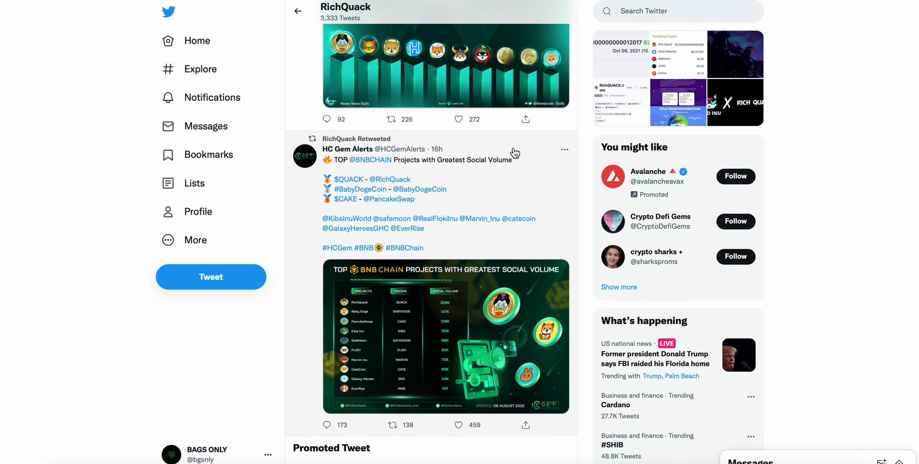
mouse_move(507, 155)
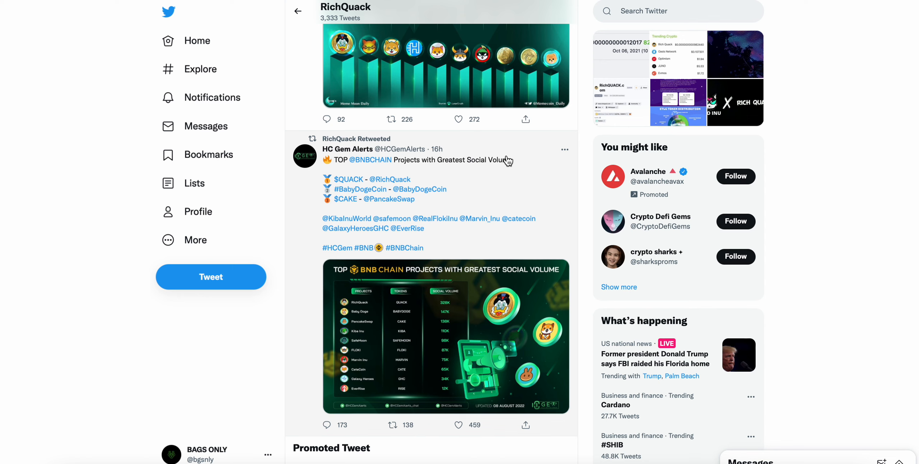
scroll("down", 3)
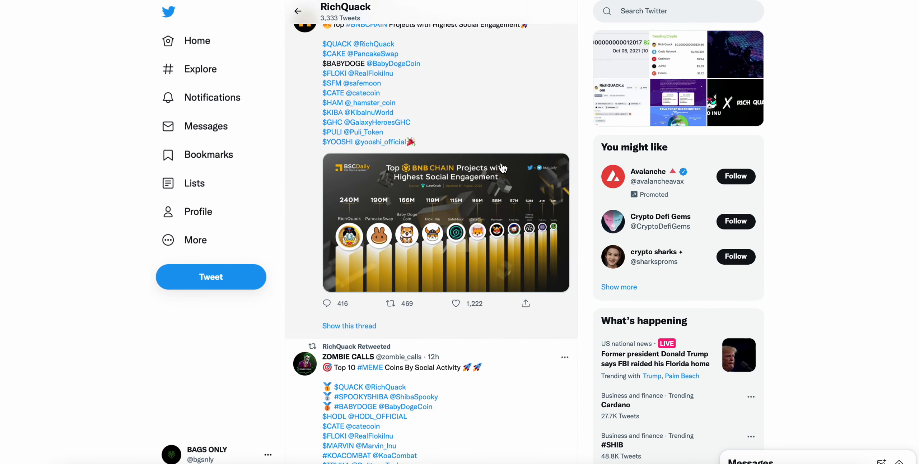
scroll("down", 3)
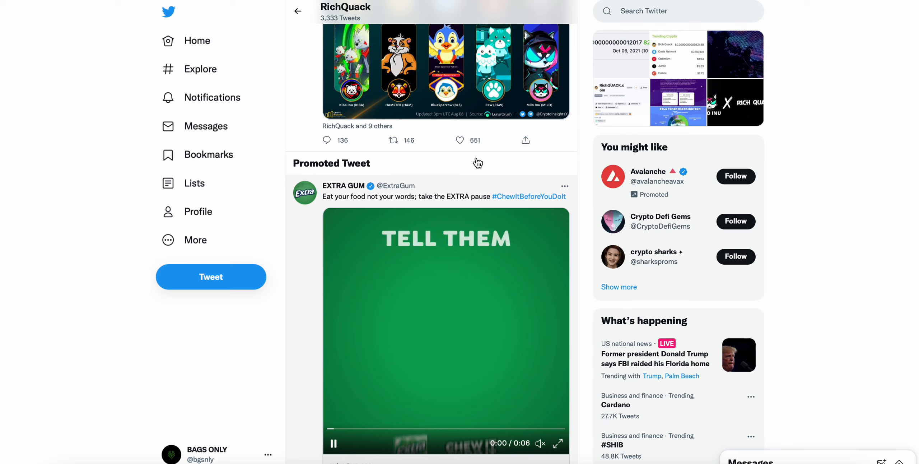
scroll("up", 3)
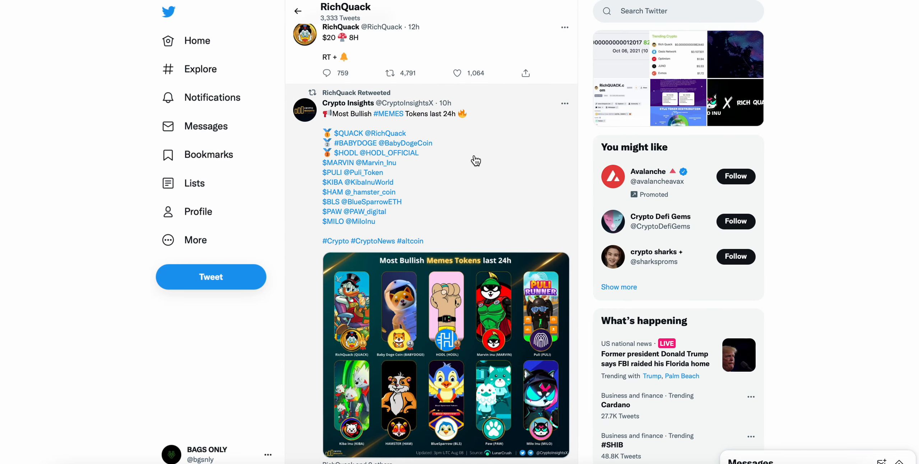
scroll("down", 3)
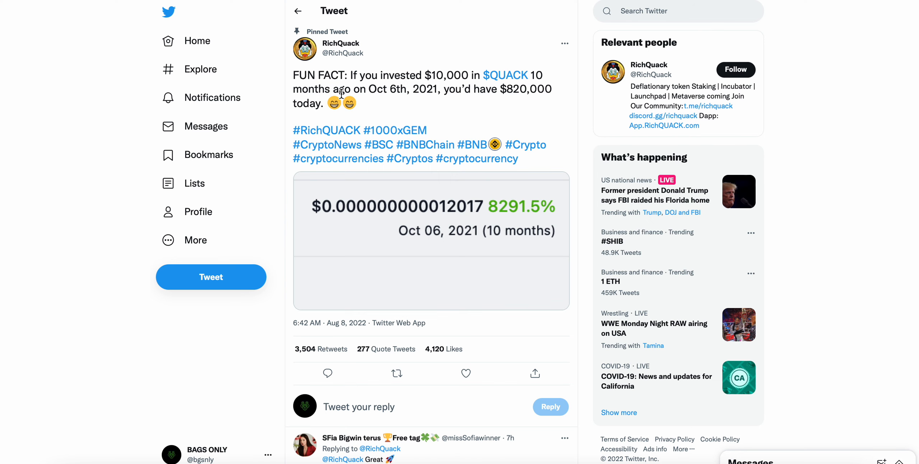
scroll("down", 3)
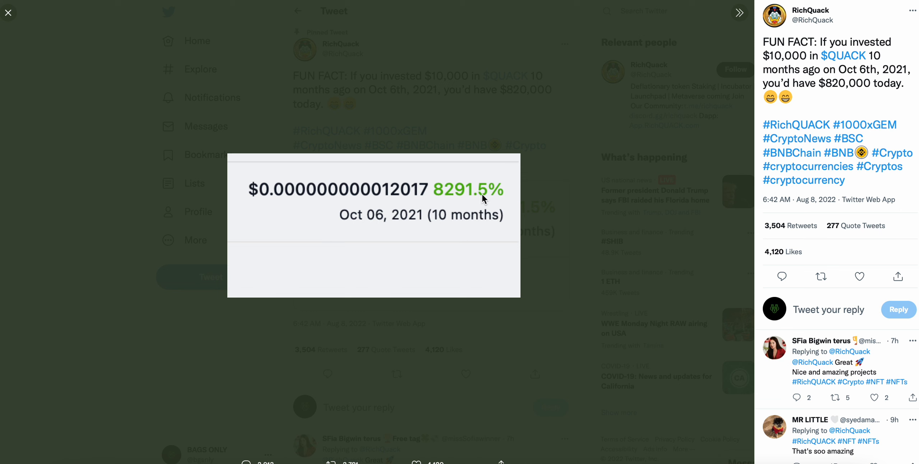
left_click(8, 12)
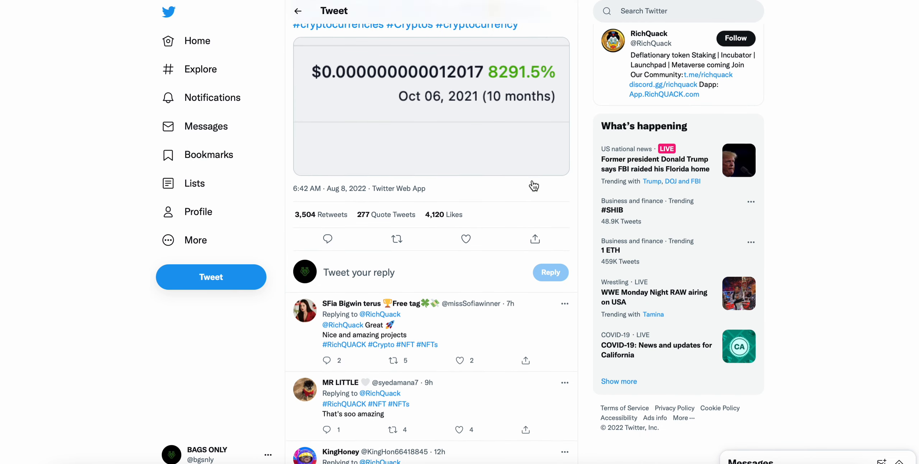
scroll("up", 3)
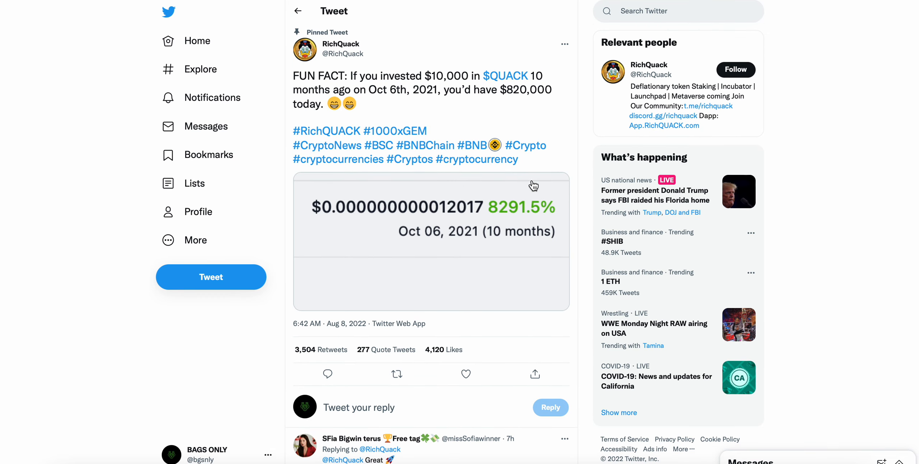
mouse_move(458, 108)
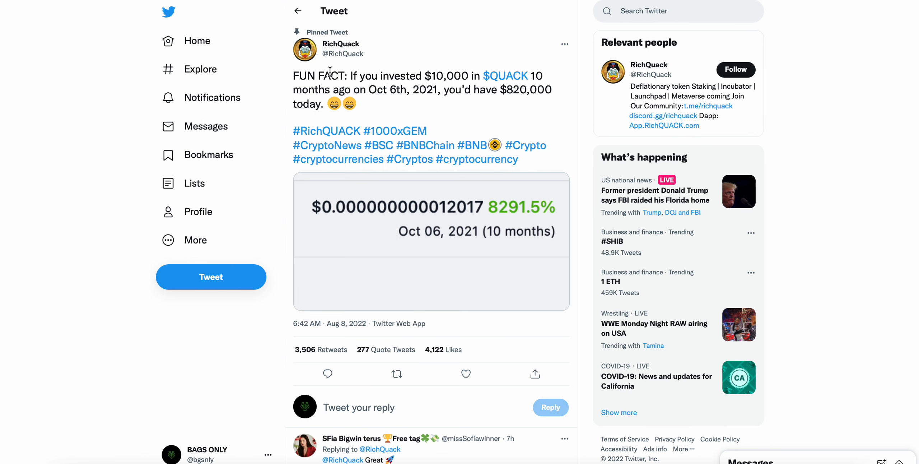
- Return from the pinned tweet to RichQuack's profile showing its bio and 253.5K followers
left_click(340, 44)
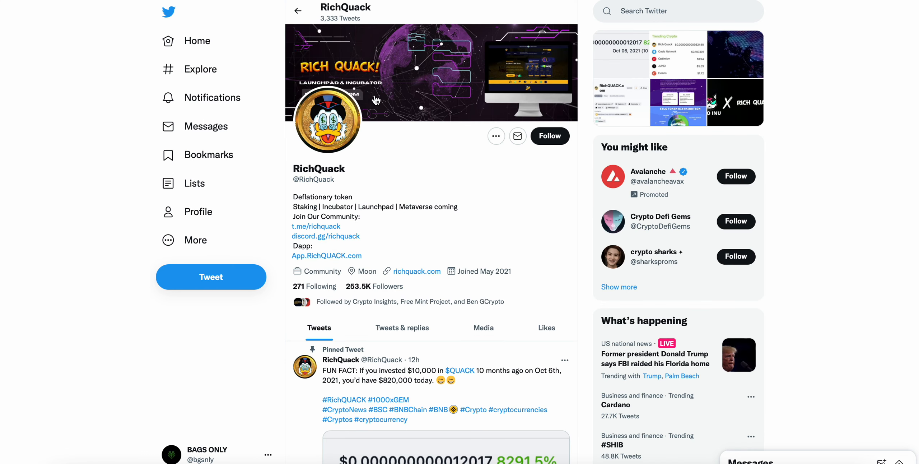
mouse_move(388, 134)
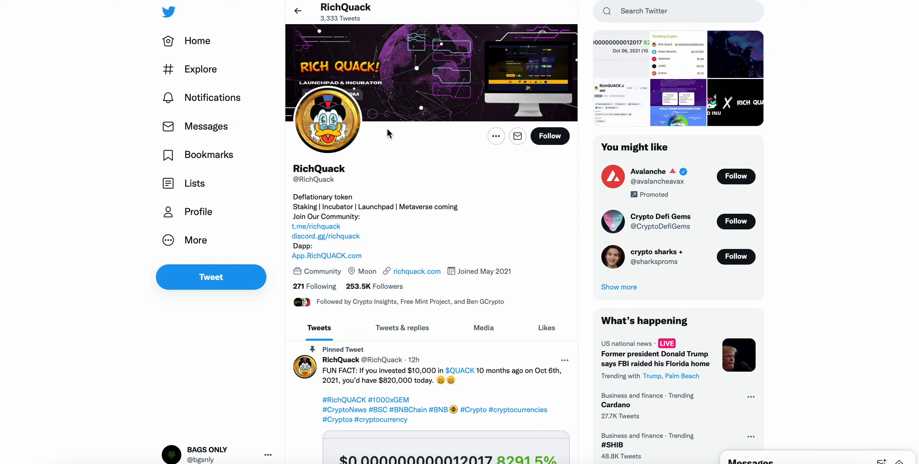
mouse_move(287, 53)
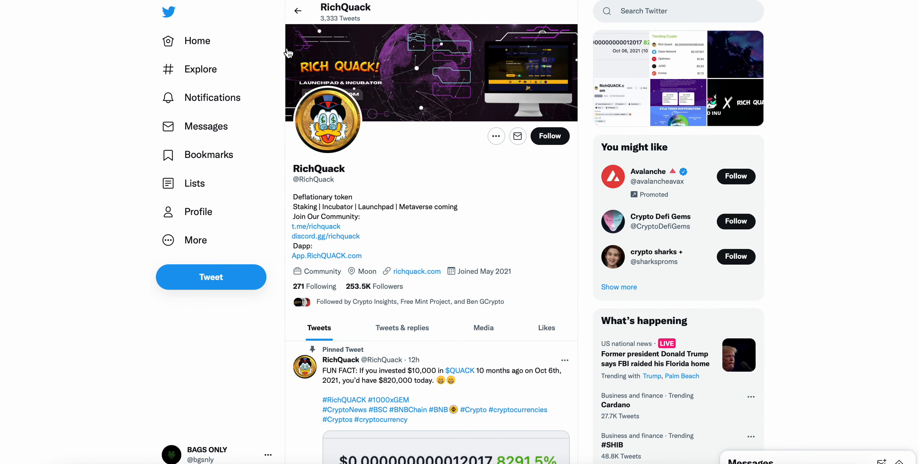
scroll("down", 3)
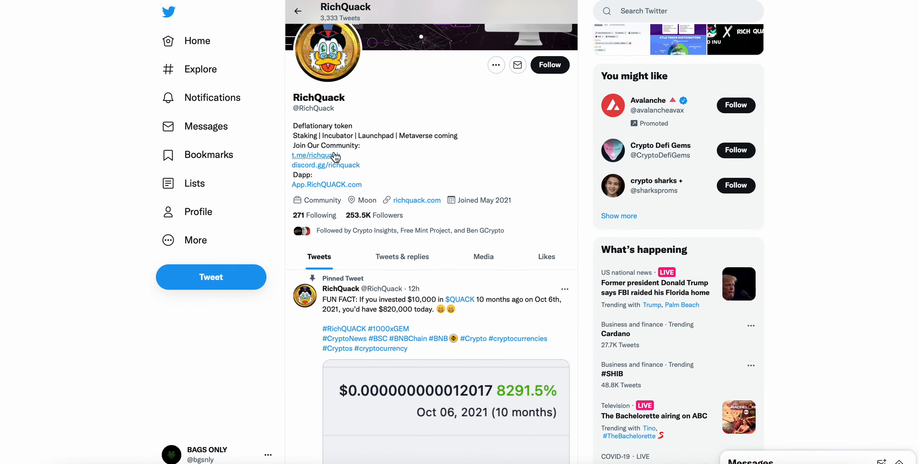
mouse_move(600, 133)
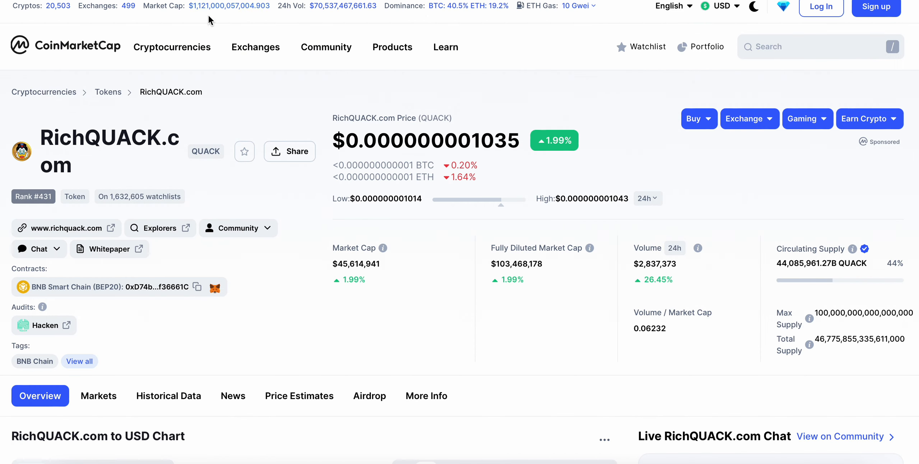
mouse_move(372, 83)
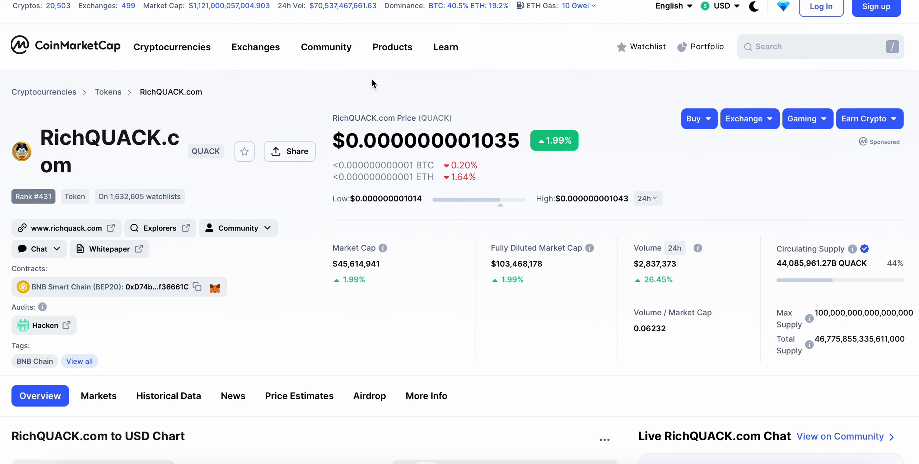